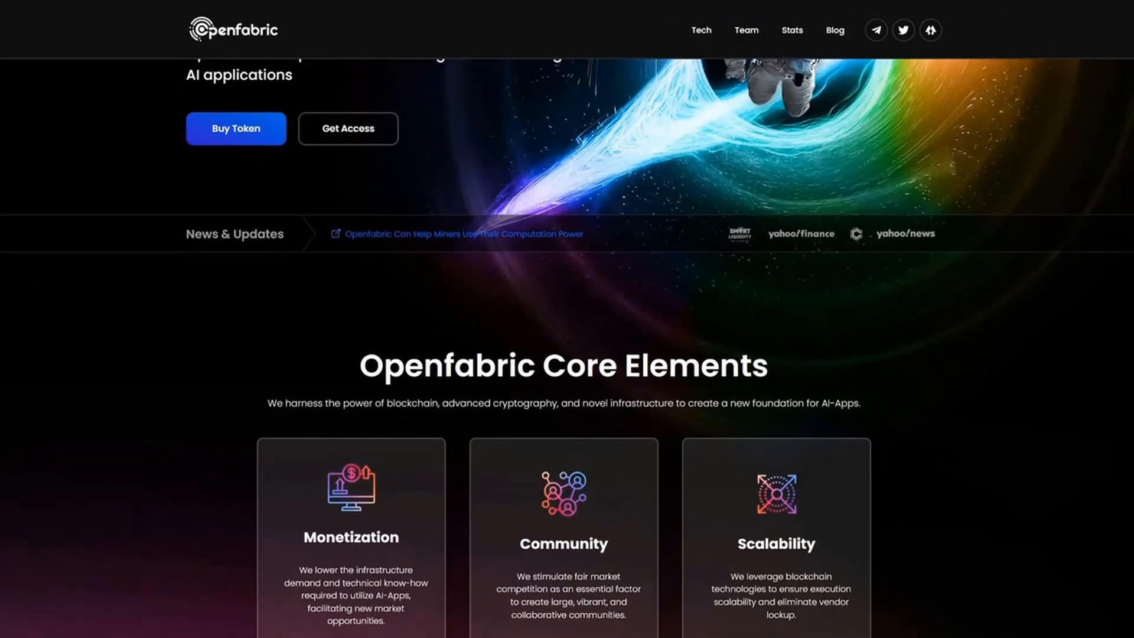
{"action": "scroll", "scroll_direction": "down", "scroll_amount": 3}
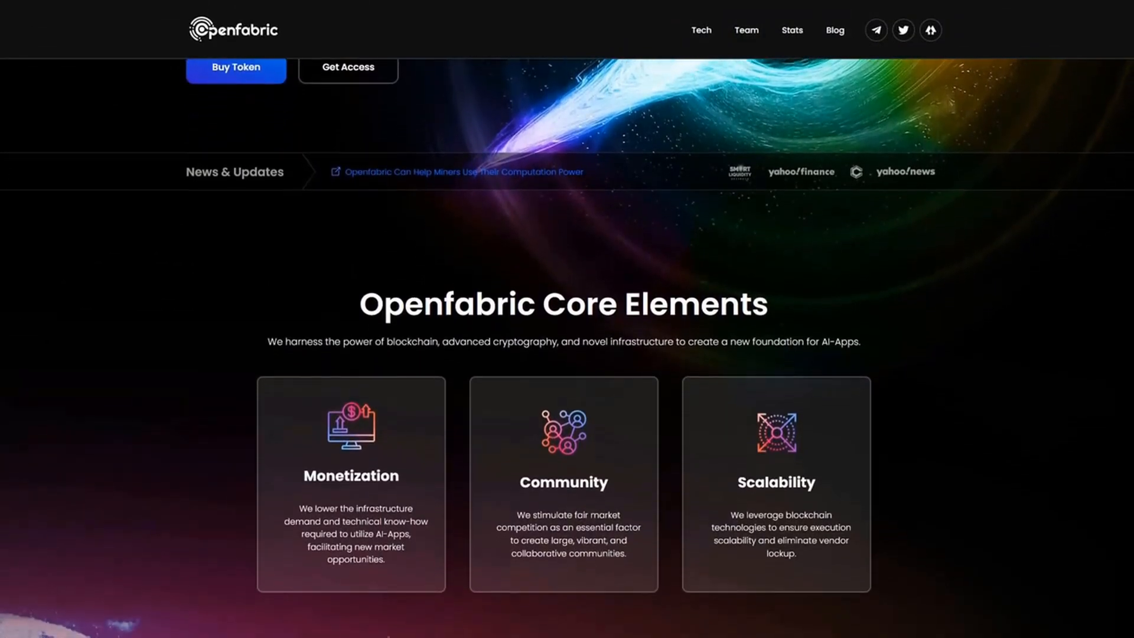
{"action": "scroll", "scroll_direction": "down", "scroll_amount": 3}
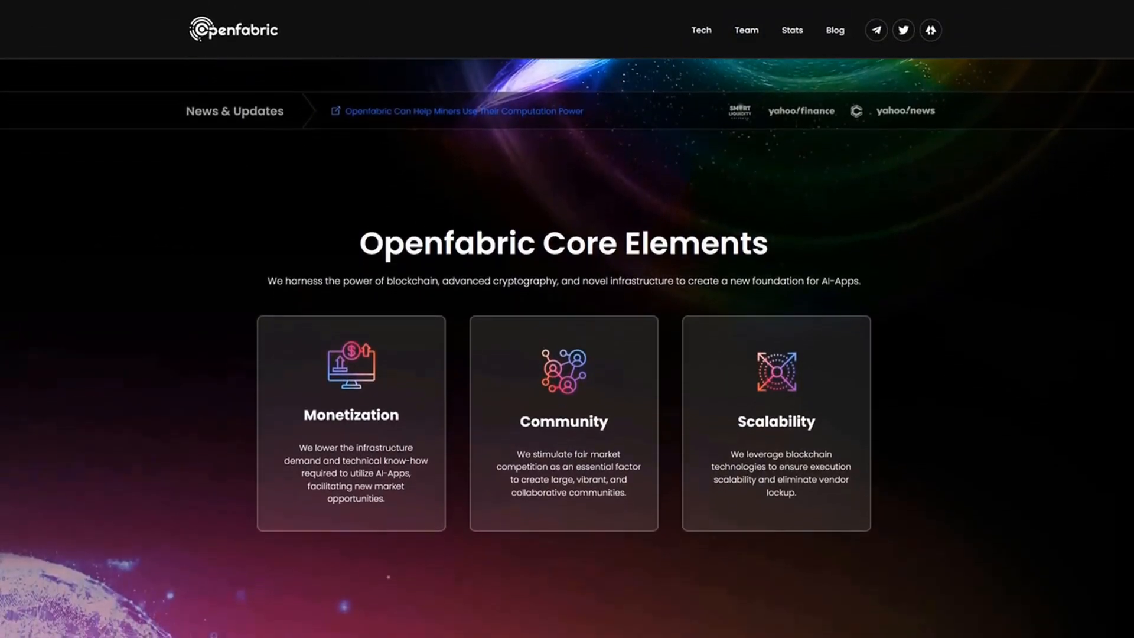
{"action": "scroll", "scroll_direction": "down", "scroll_amount": 3}
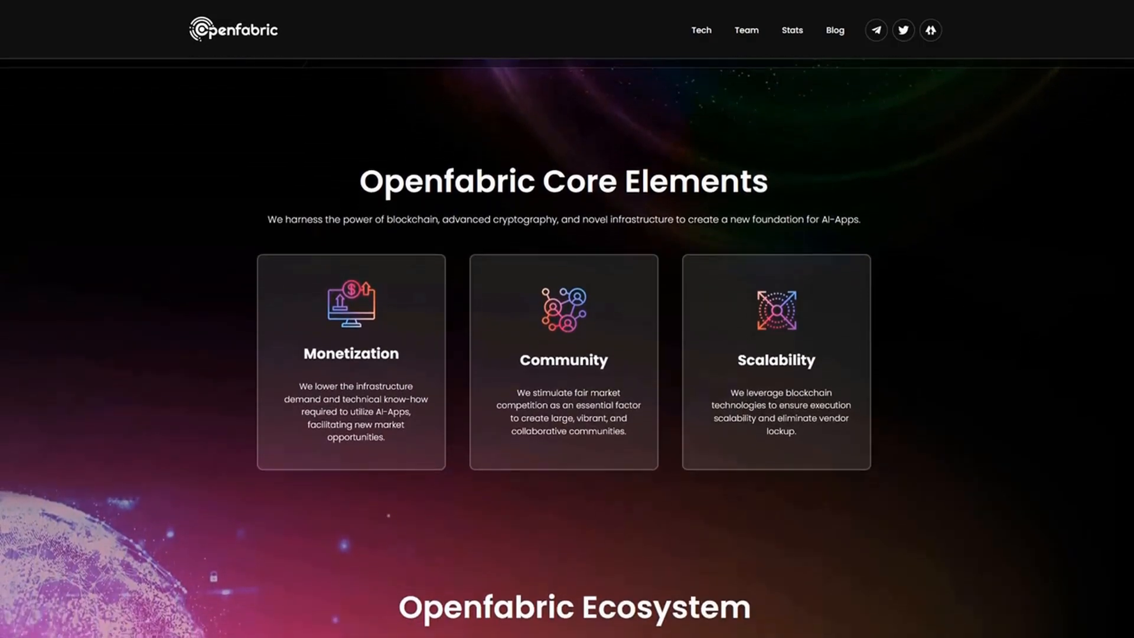
{"action": "scroll", "scroll_direction": "down", "scroll_amount": 3}
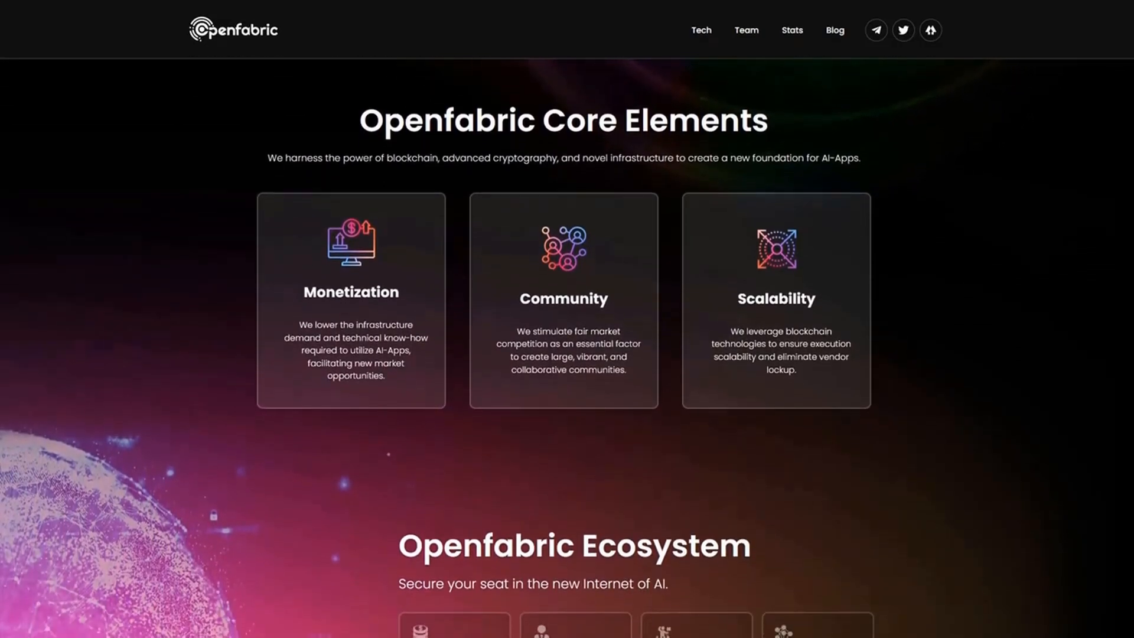
{"action": "scroll", "scroll_direction": "down", "scroll_amount": 3}
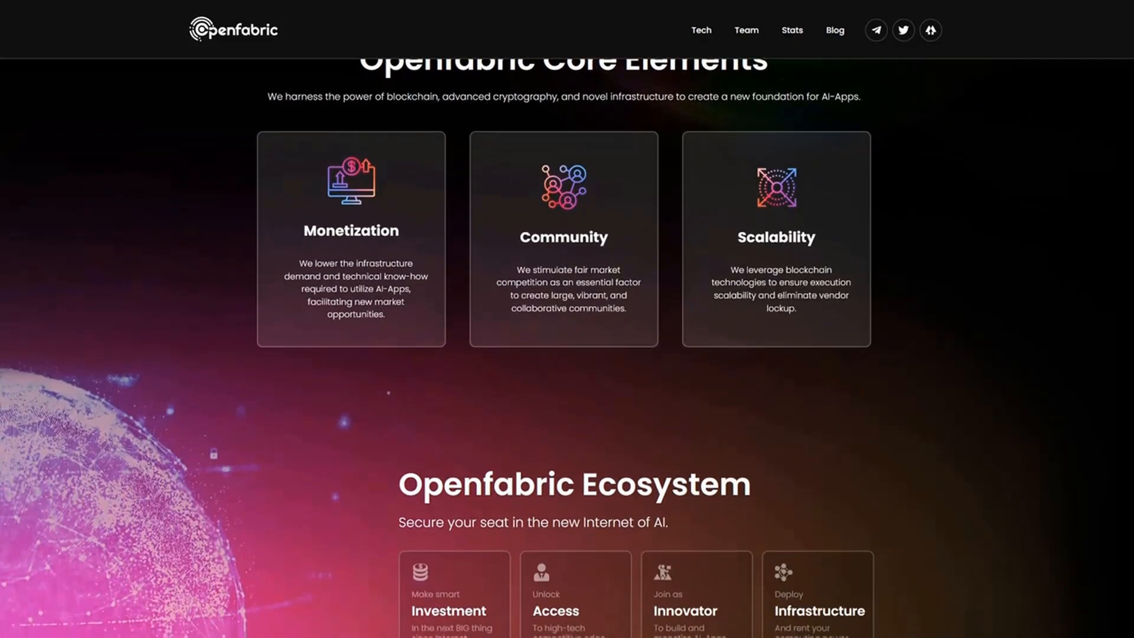